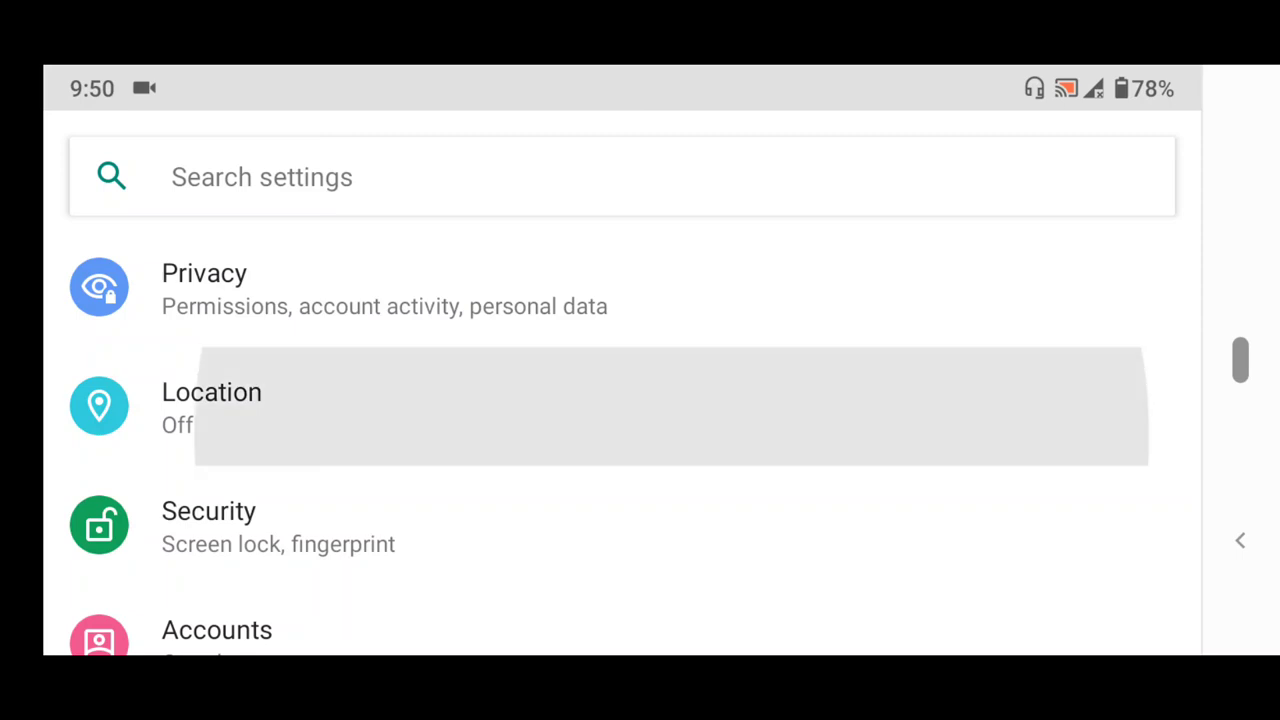
Go to About phone and reach the Build number entry to unlock developer mode.
{"action": "scroll", "scroll_direction": "down", "scroll_amount": 3}
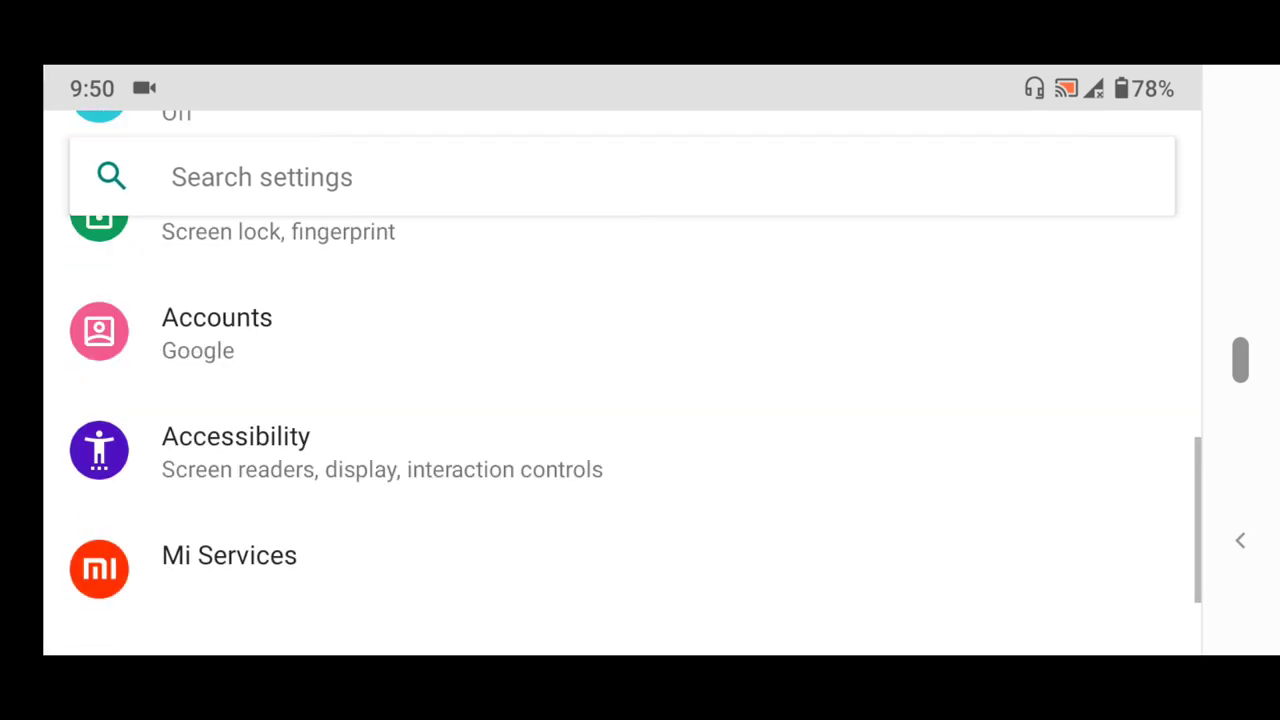
{"action": "scroll", "scroll_direction": "down", "scroll_amount": 3}
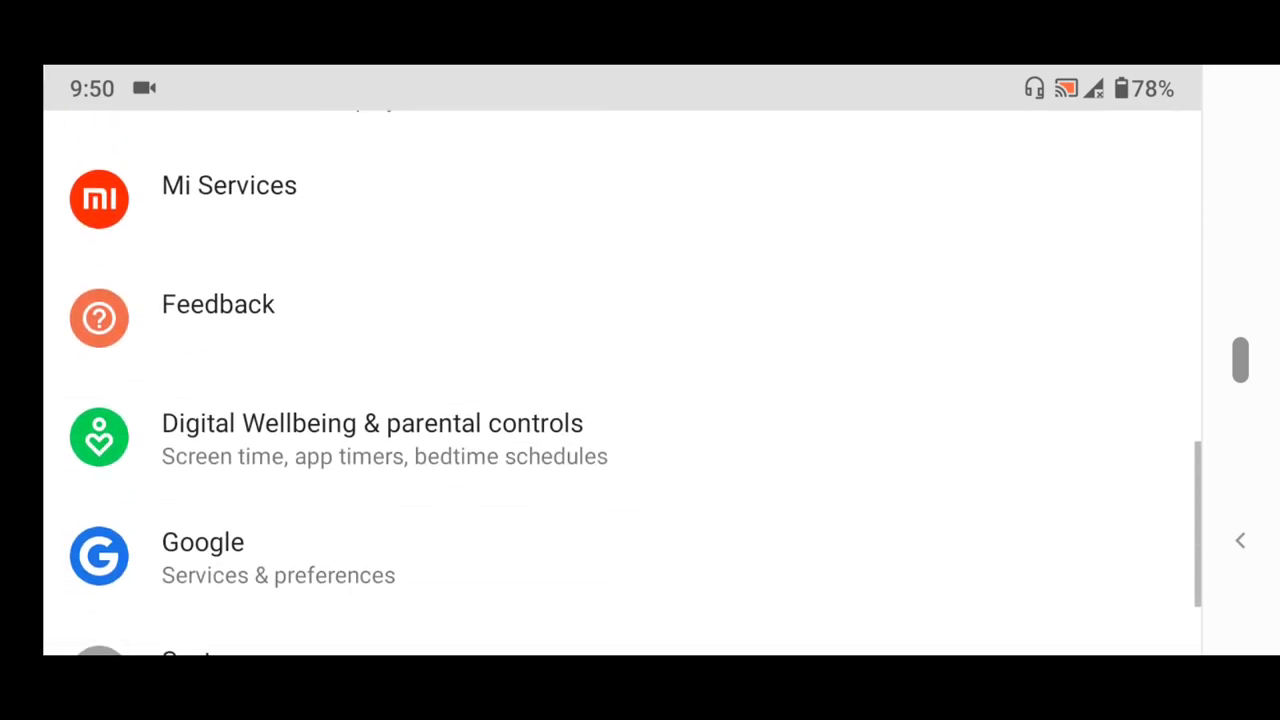
{"action": "scroll", "scroll_direction": "down", "scroll_amount": 3}
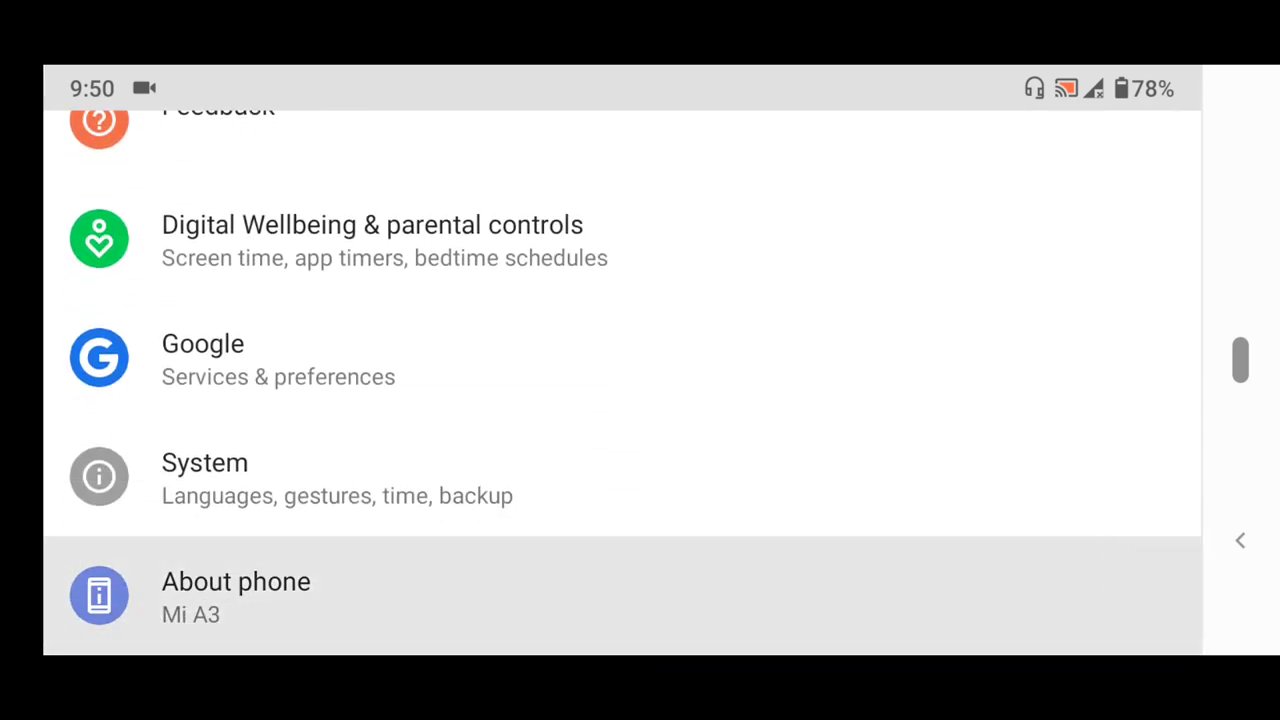
{"action": "left_click", "coordinate": [236, 590]}
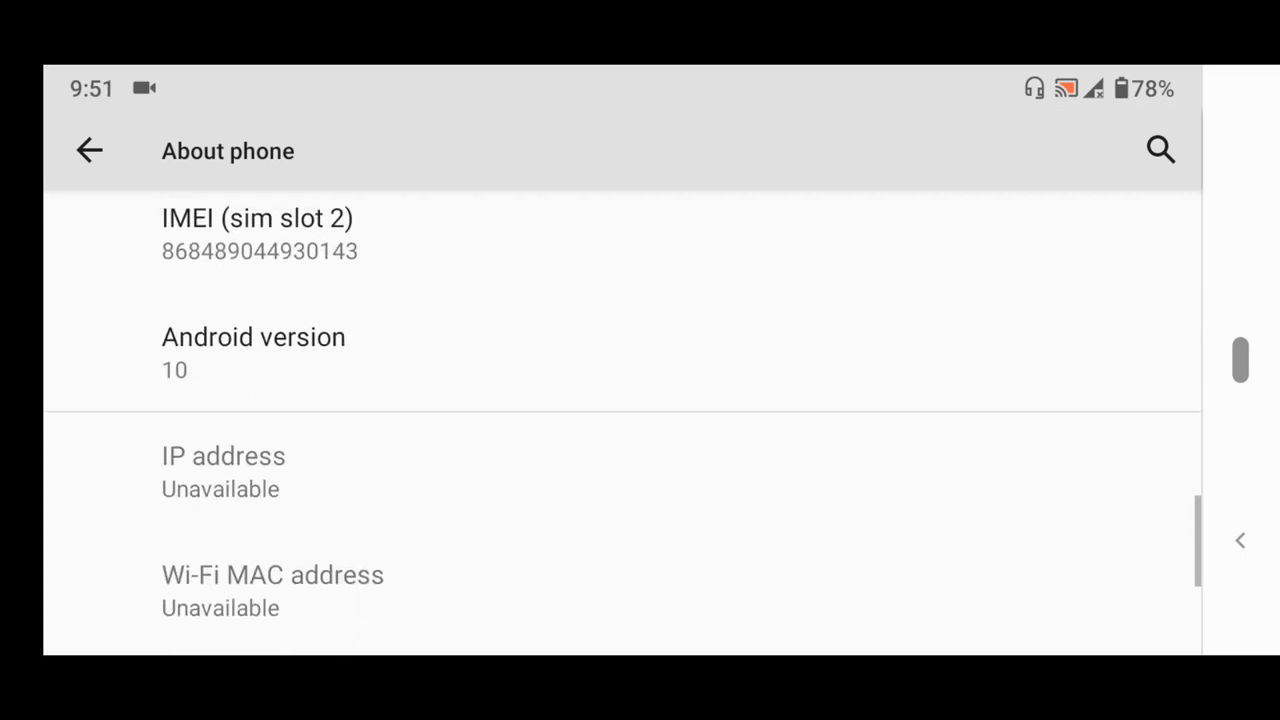
{"action": "scroll", "scroll_direction": "down", "scroll_amount": 3}
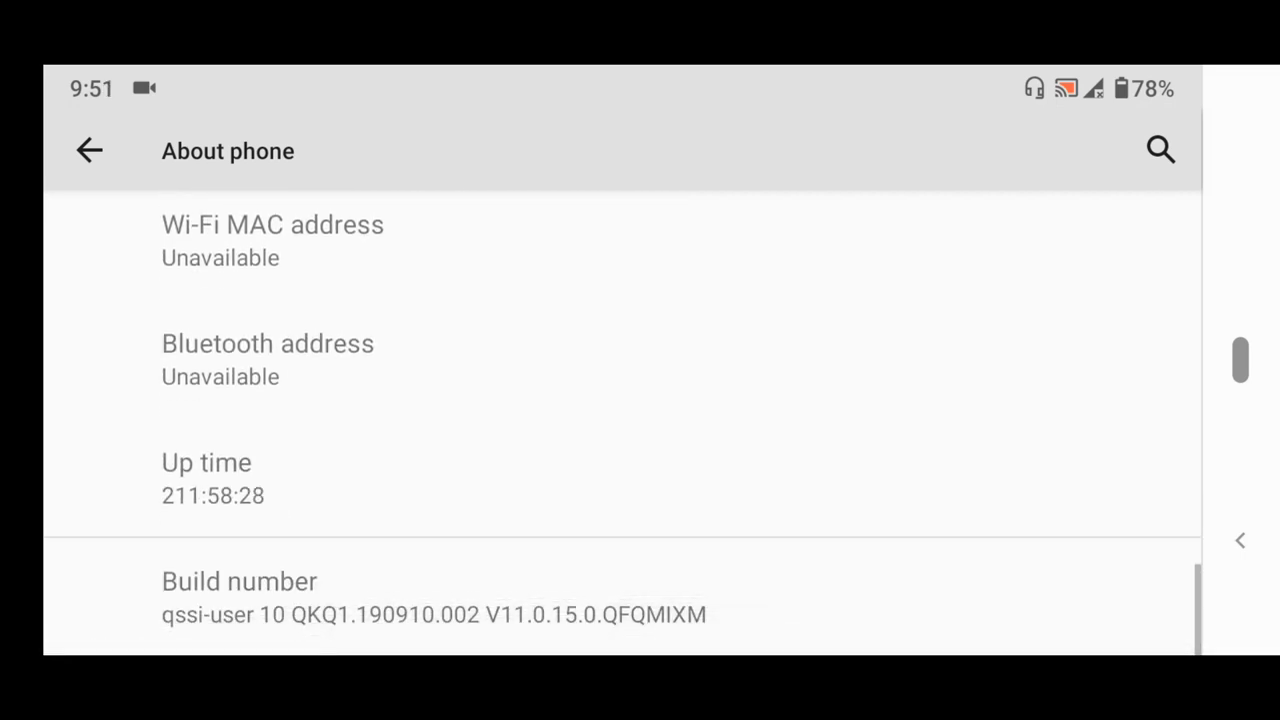
{"action": "left_click", "coordinate": [238, 582]}
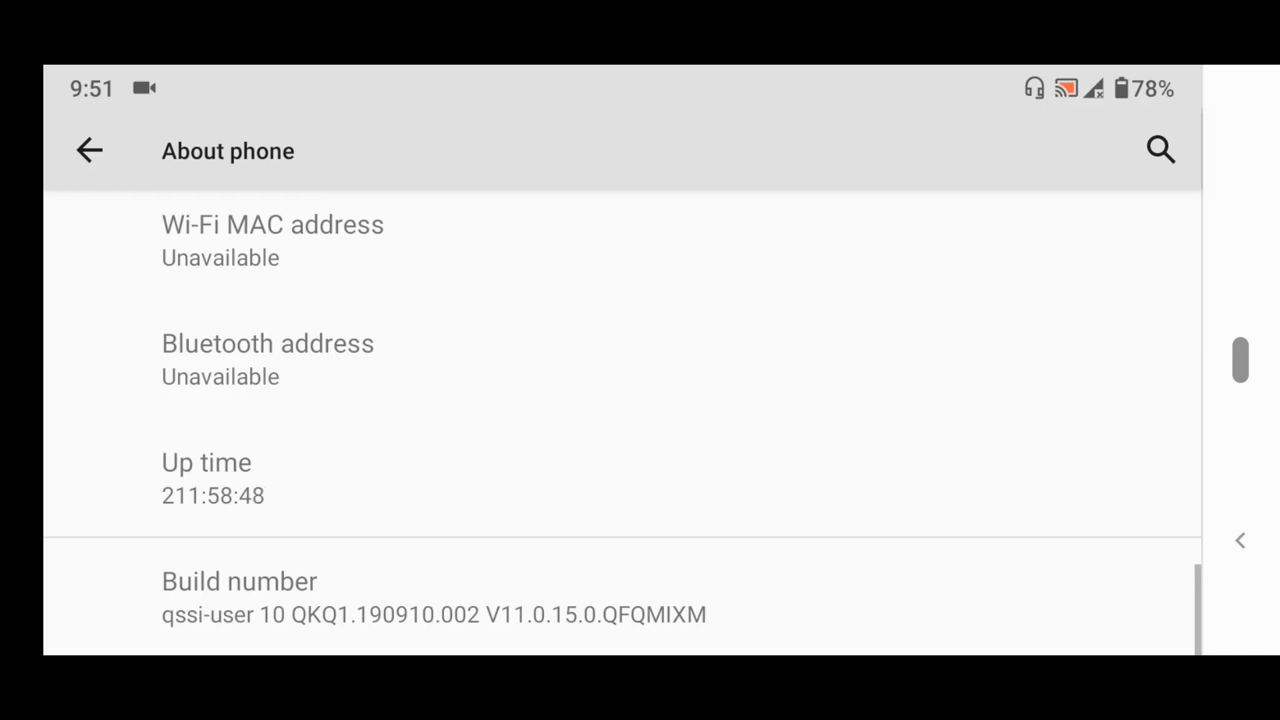
Return to the main list and enter System, bringing Developer options into view.
{"action": "left_click", "coordinate": [90, 152]}
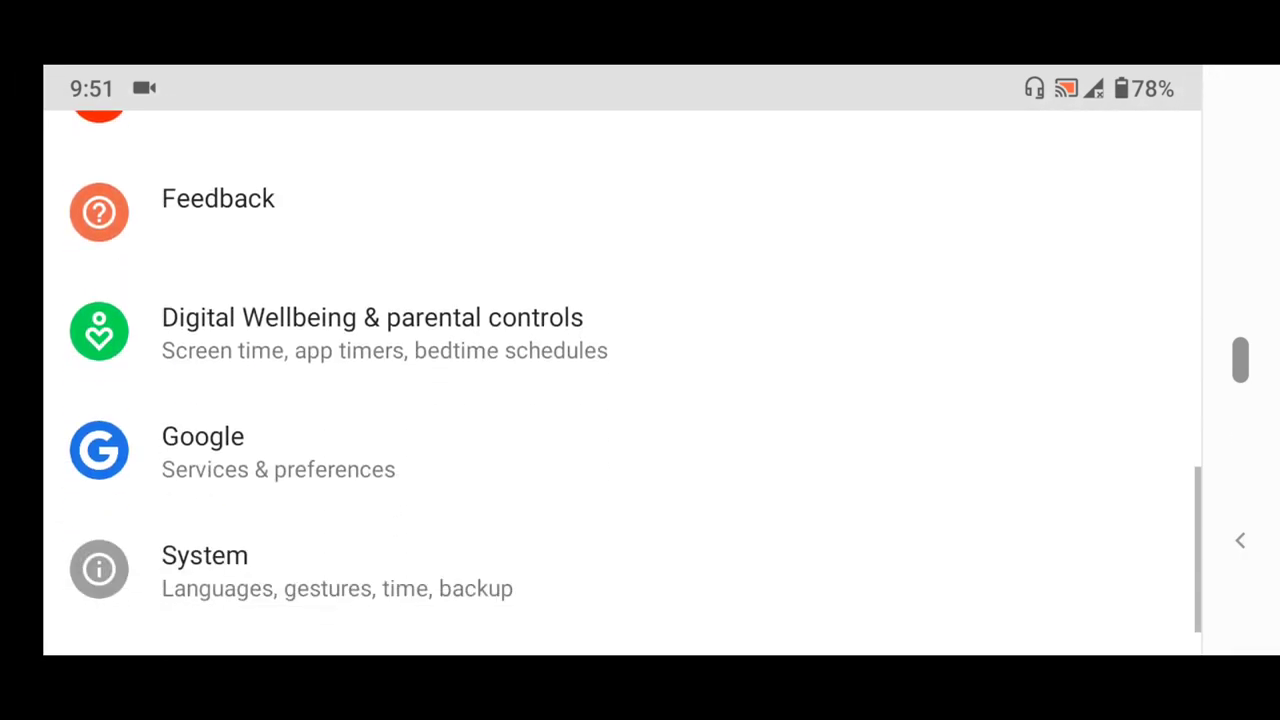
{"action": "scroll", "scroll_direction": "down", "scroll_amount": 3}
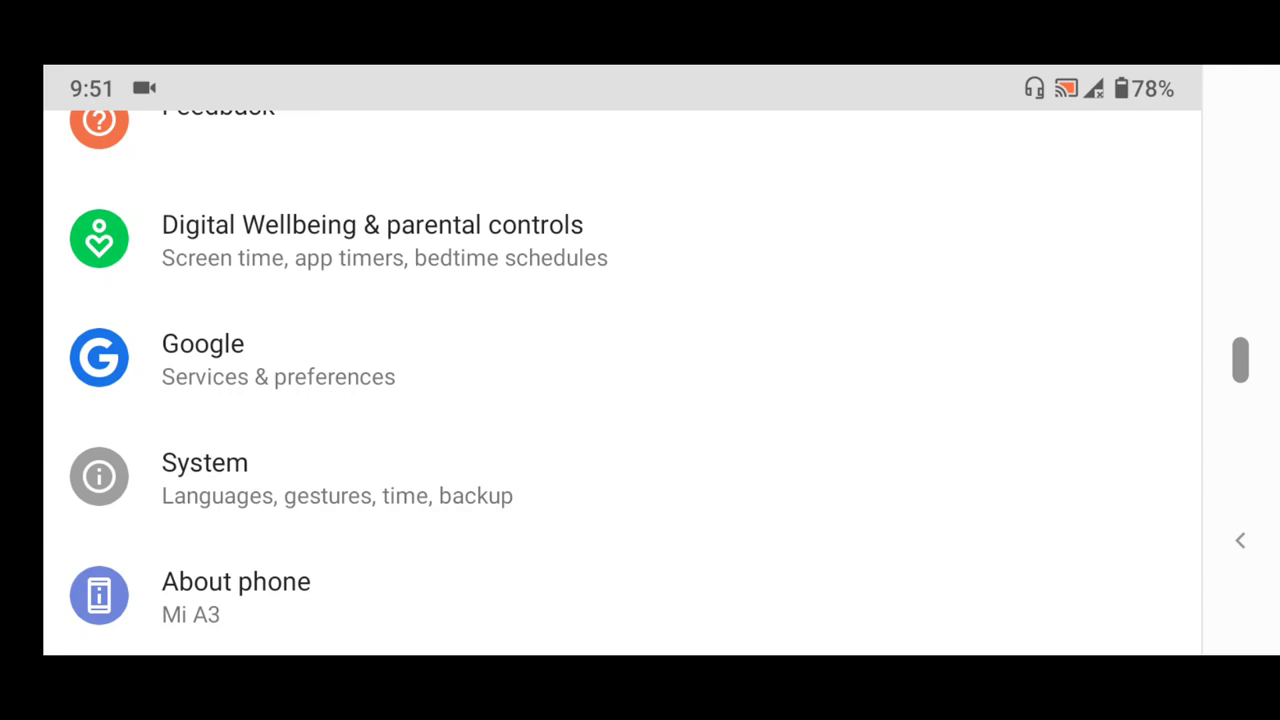
{"action": "left_click", "coordinate": [200, 464]}
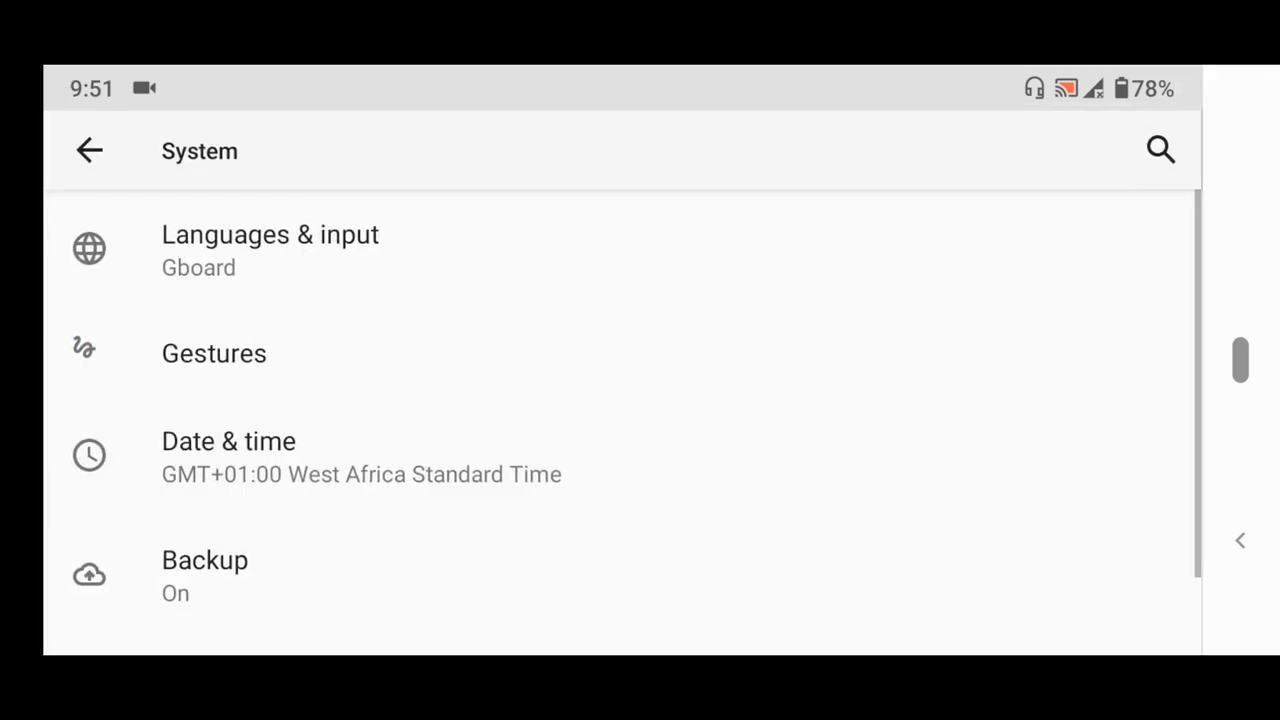
{"action": "scroll", "scroll_direction": "down", "scroll_amount": 3}
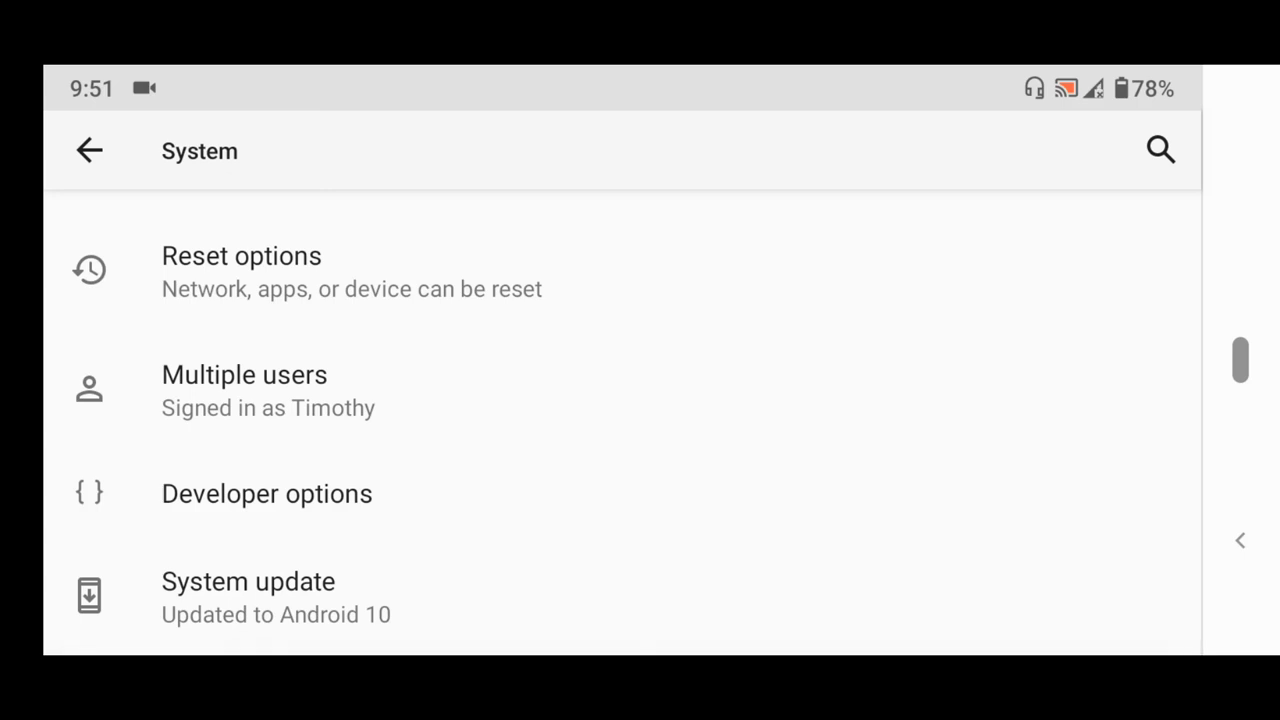
Enter Developer options and reach Default USB configuration under Networking.
{"action": "left_click", "coordinate": [266, 492]}
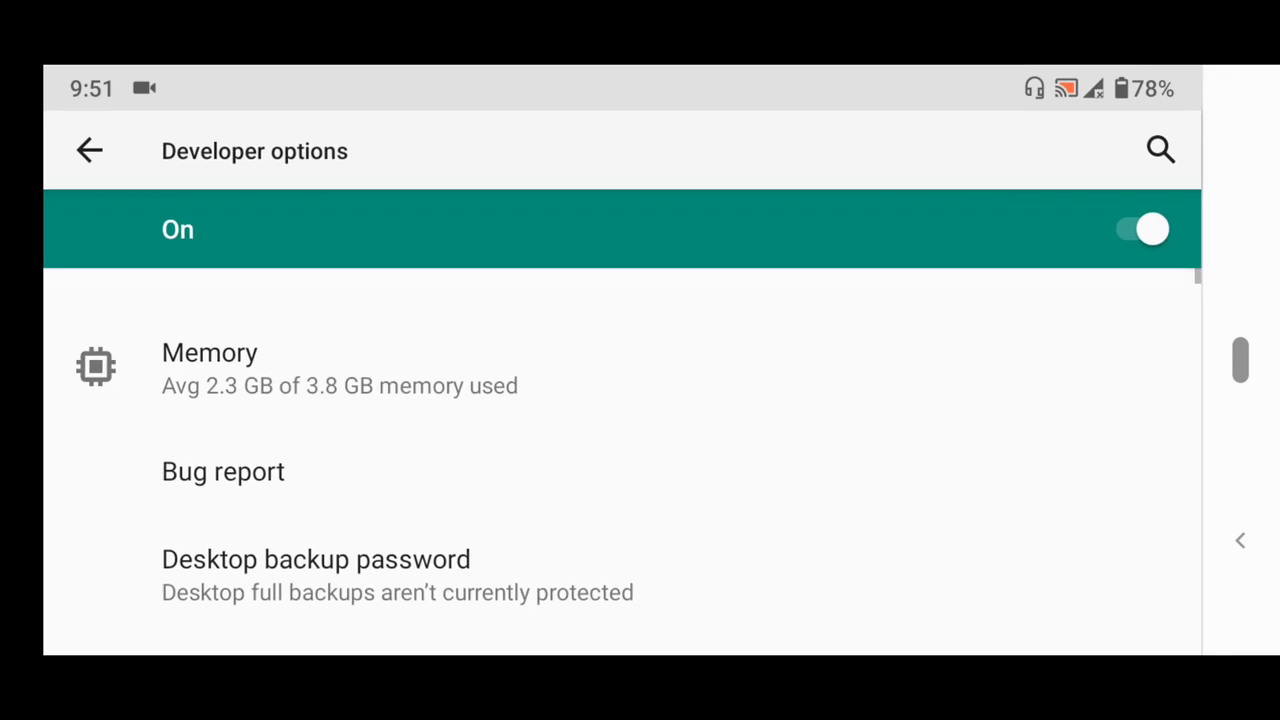
{"action": "scroll", "scroll_direction": "down", "scroll_amount": 3}
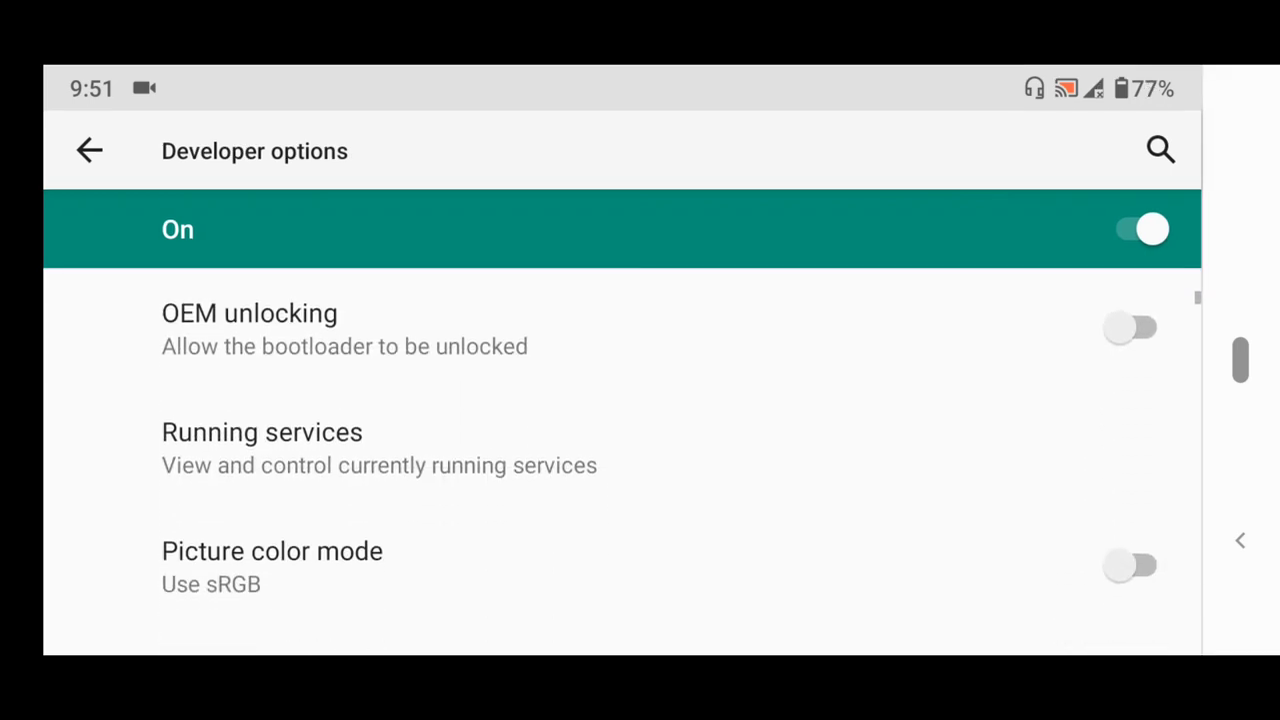
{"action": "scroll", "scroll_direction": "down", "scroll_amount": 3}
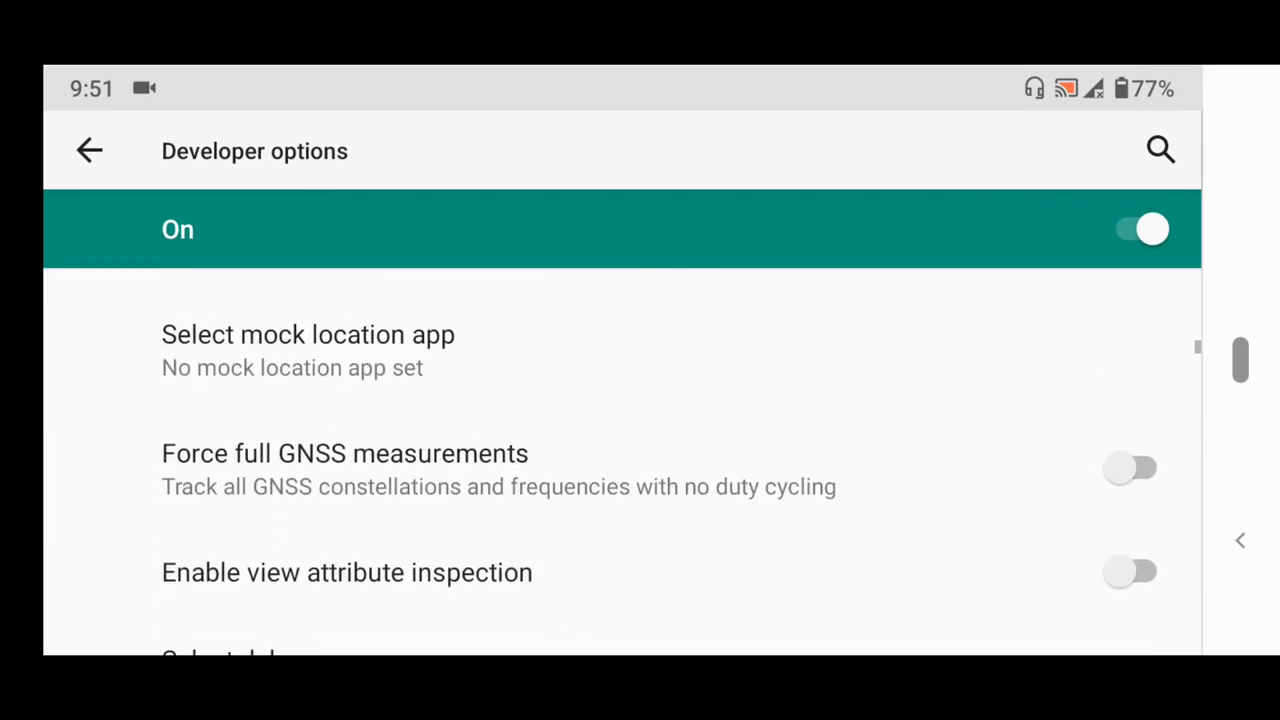
{"action": "scroll", "scroll_direction": "down", "scroll_amount": 3}
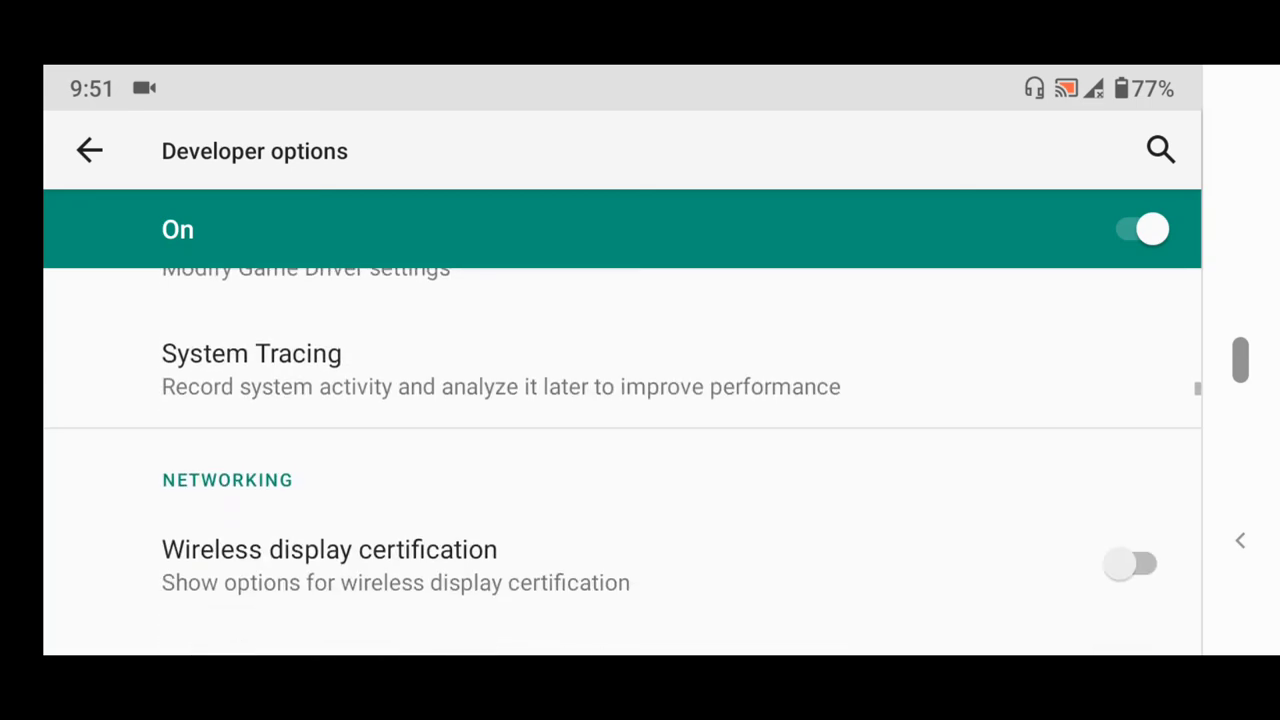
{"action": "scroll", "scroll_direction": "down", "scroll_amount": 3}
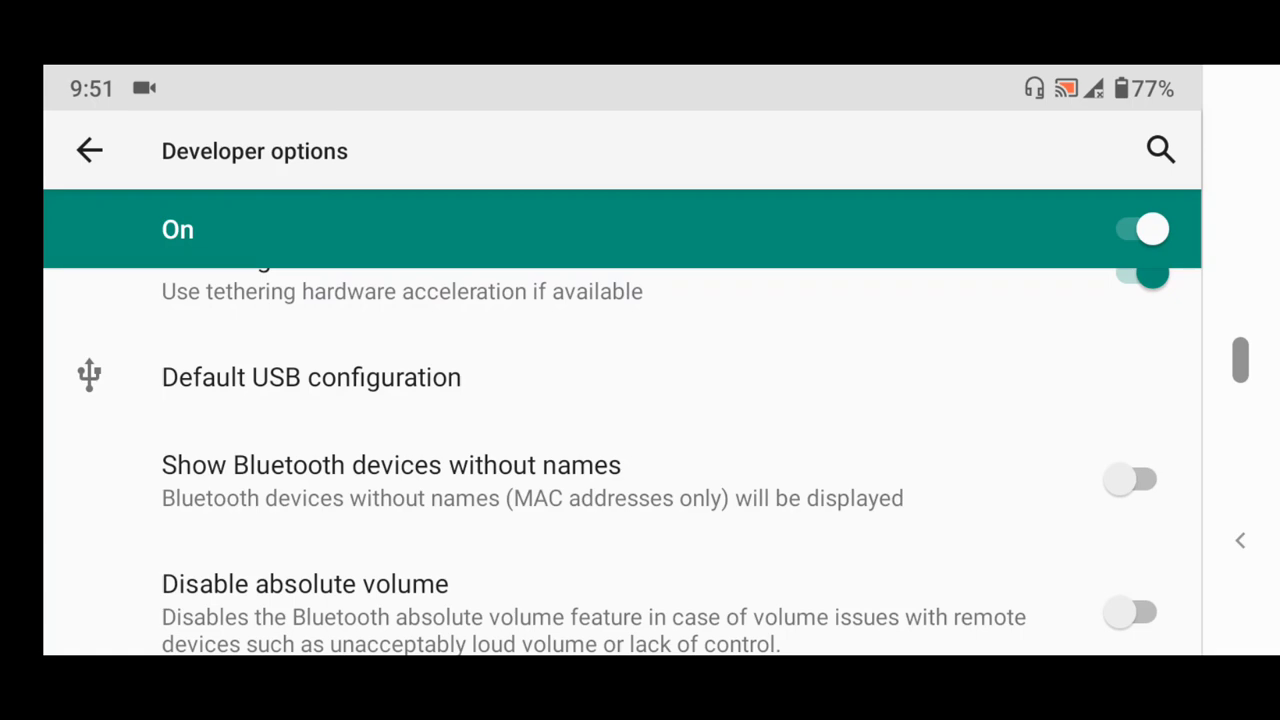
{"action": "left_click", "coordinate": [310, 376]}
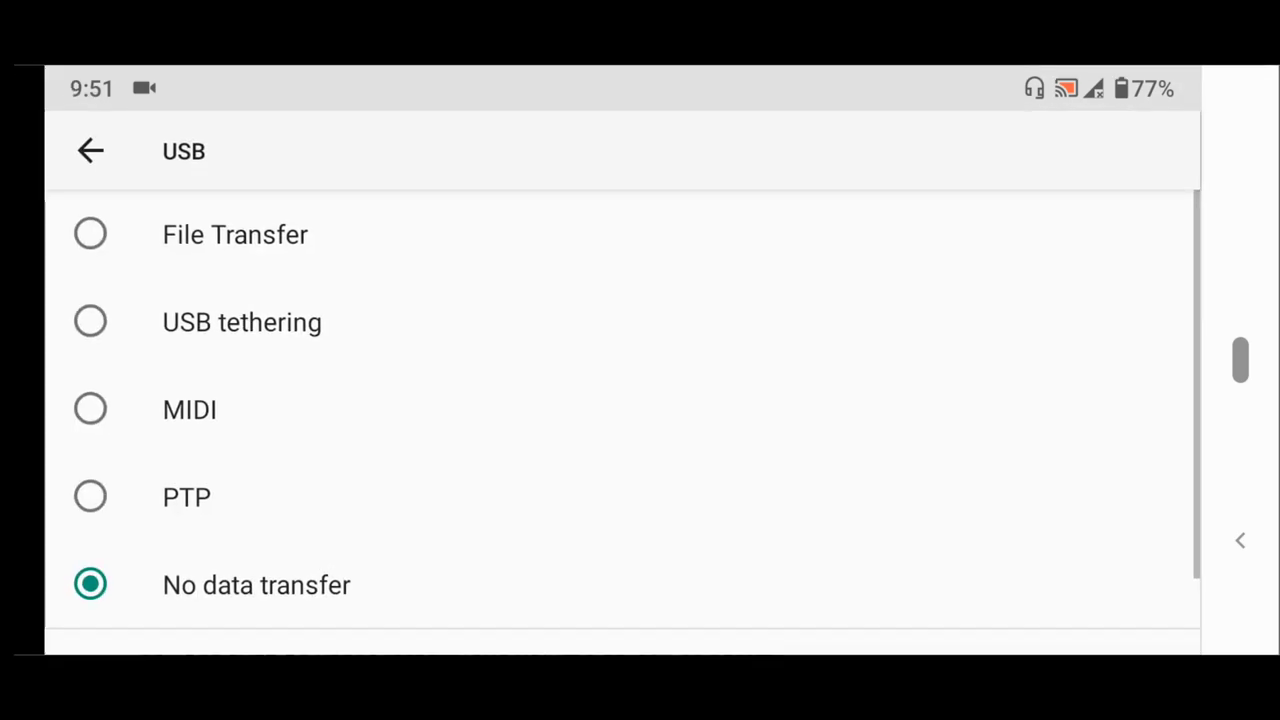